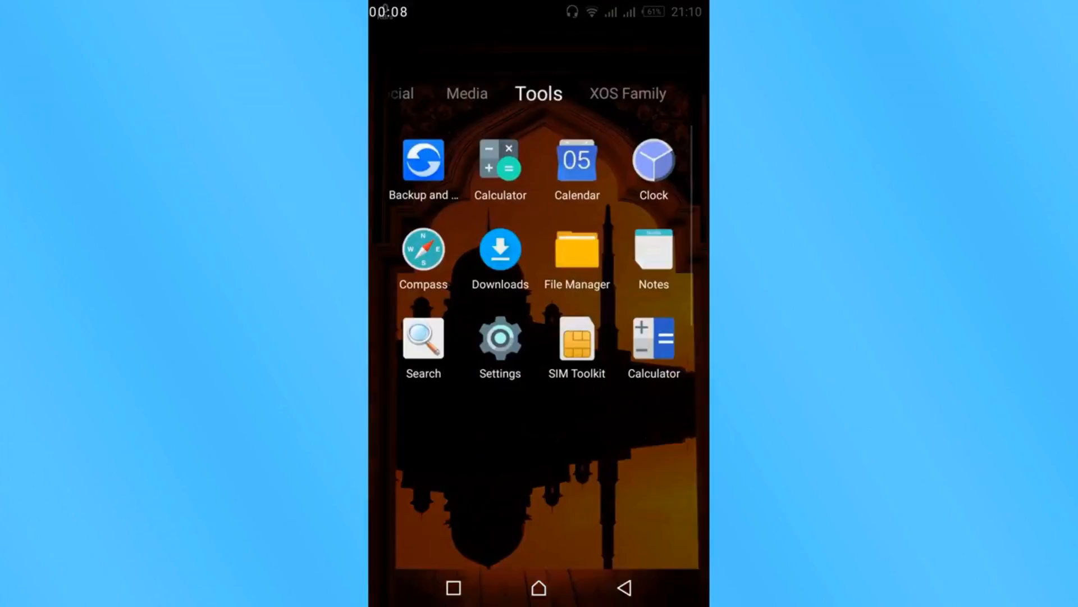
# Step: Launch the Settings app from the launcher's Tools folder
pyautogui.click(500, 337)
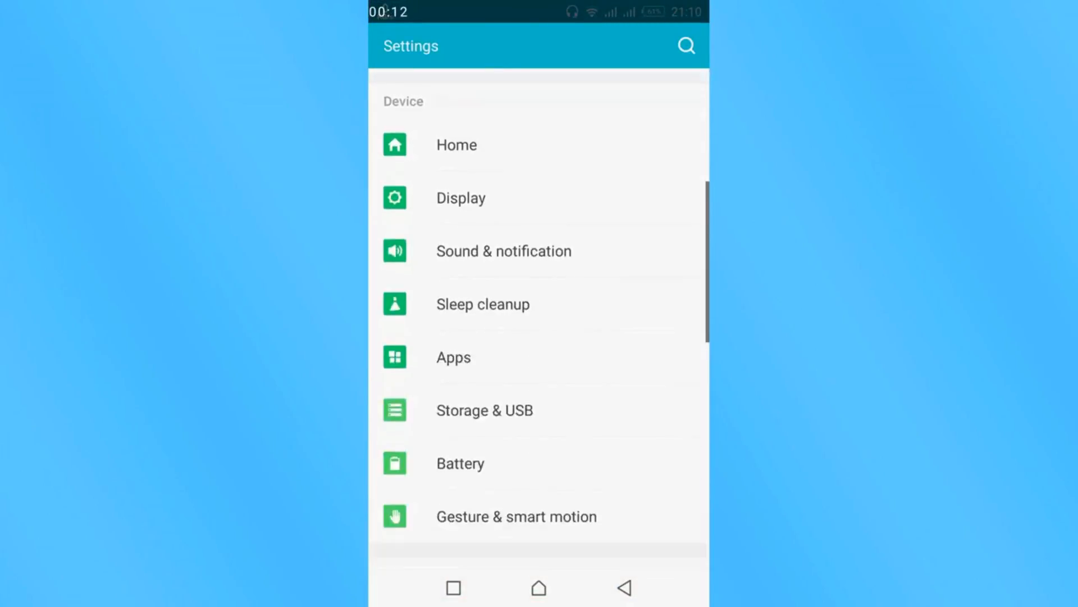
# Step: Scroll Settings down to the Device section to reach Apps
pyautogui.scroll(-3)
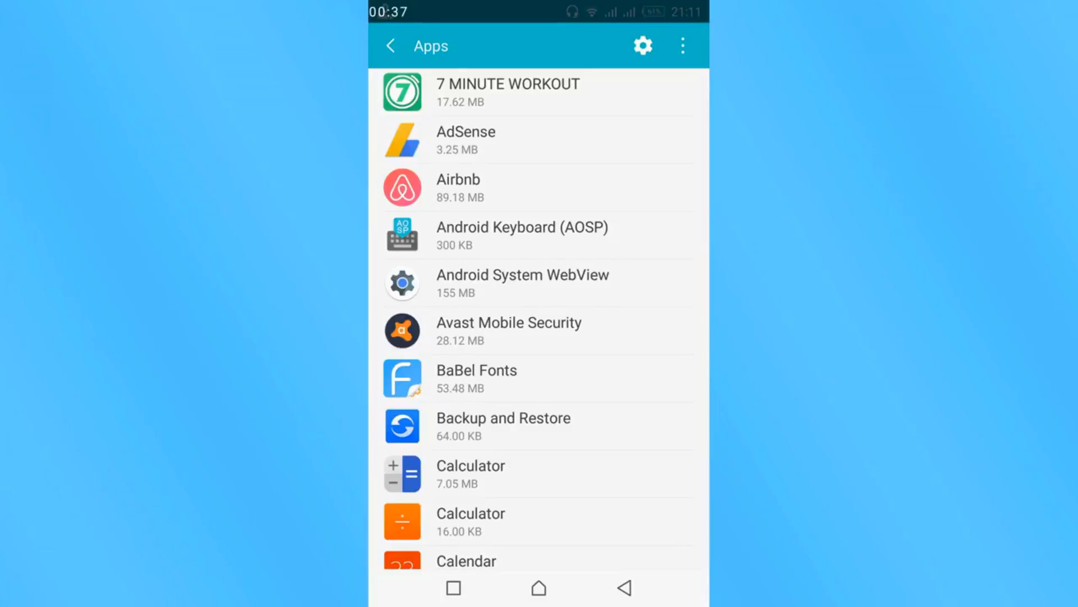
# Step: Open Messenger's storage page showing 277 MB total and 226 MB data
pyautogui.scroll(-3)
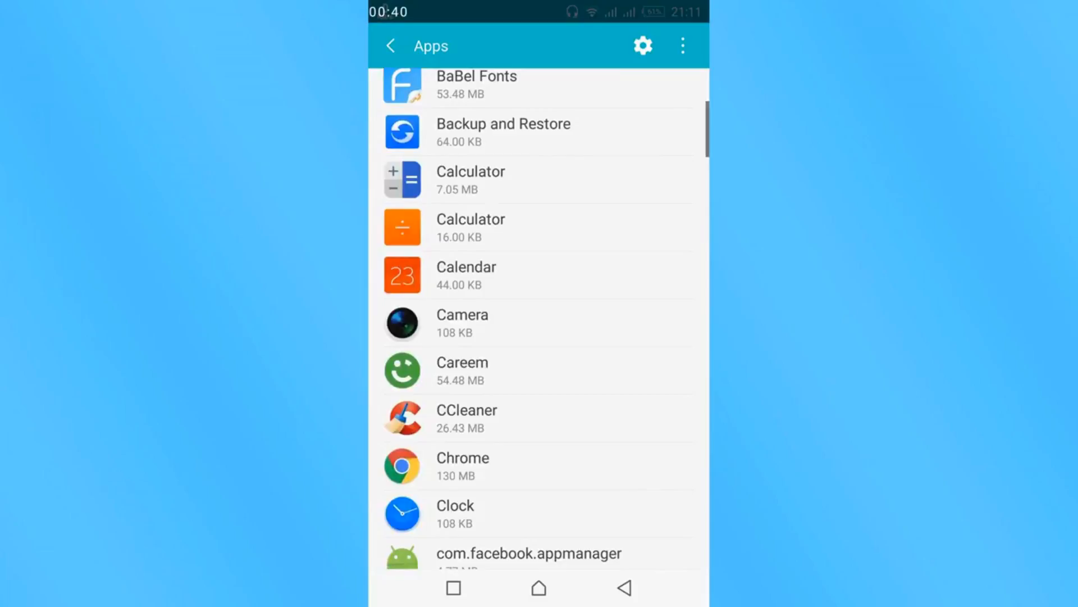
pyautogui.scroll(-3)
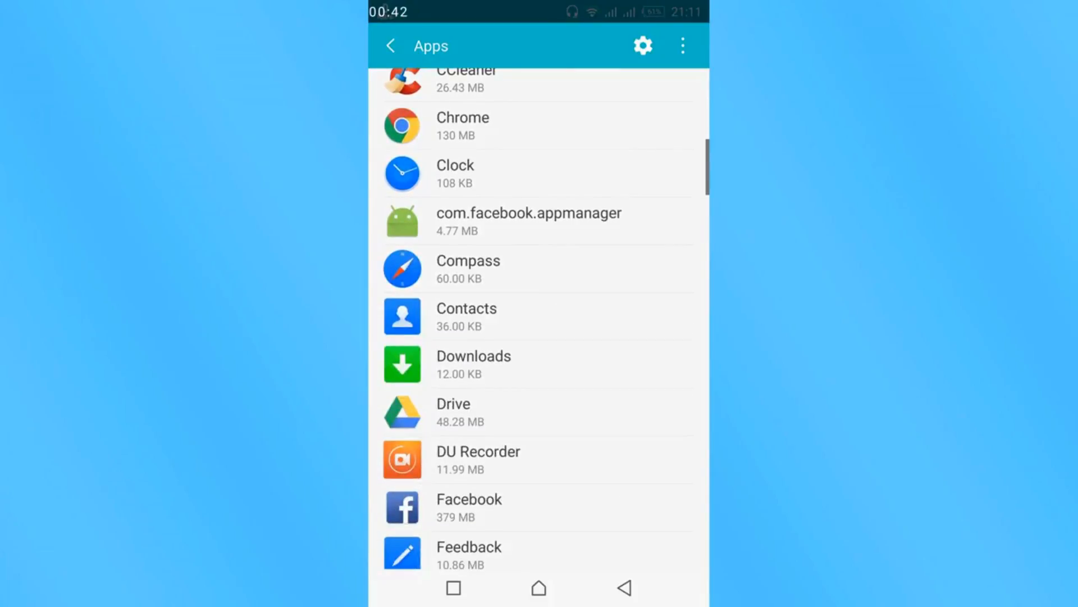
pyautogui.scroll(-3)
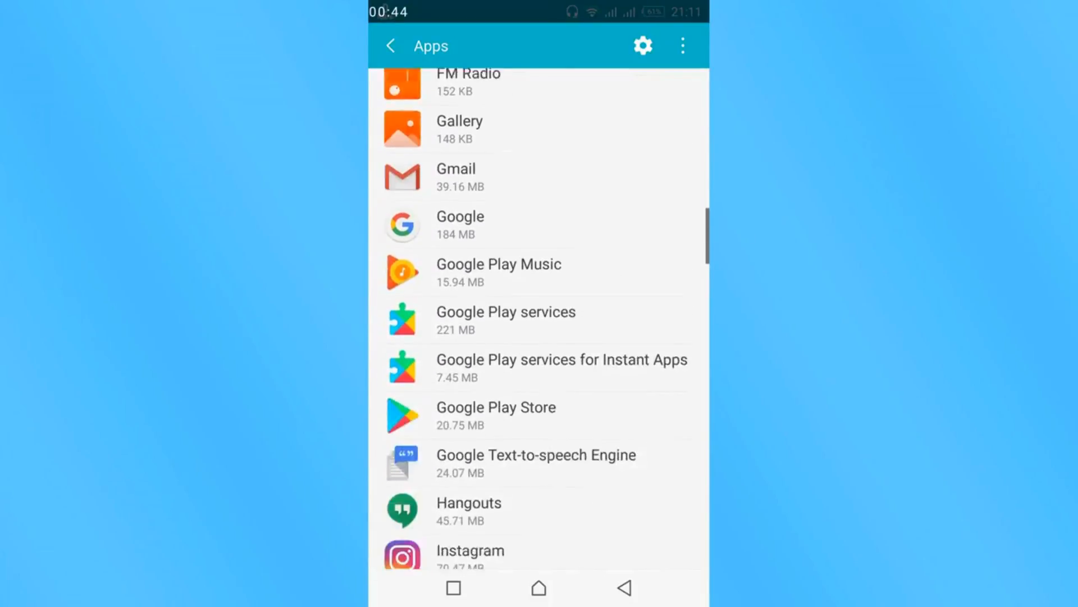
pyautogui.scroll(-3)
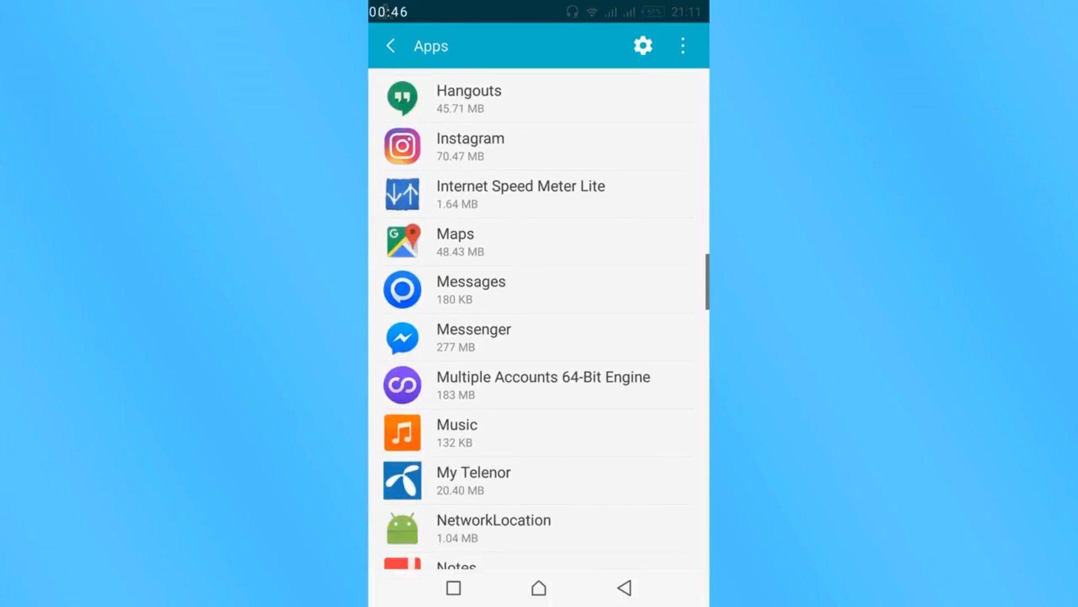
pyautogui.click(473, 337)
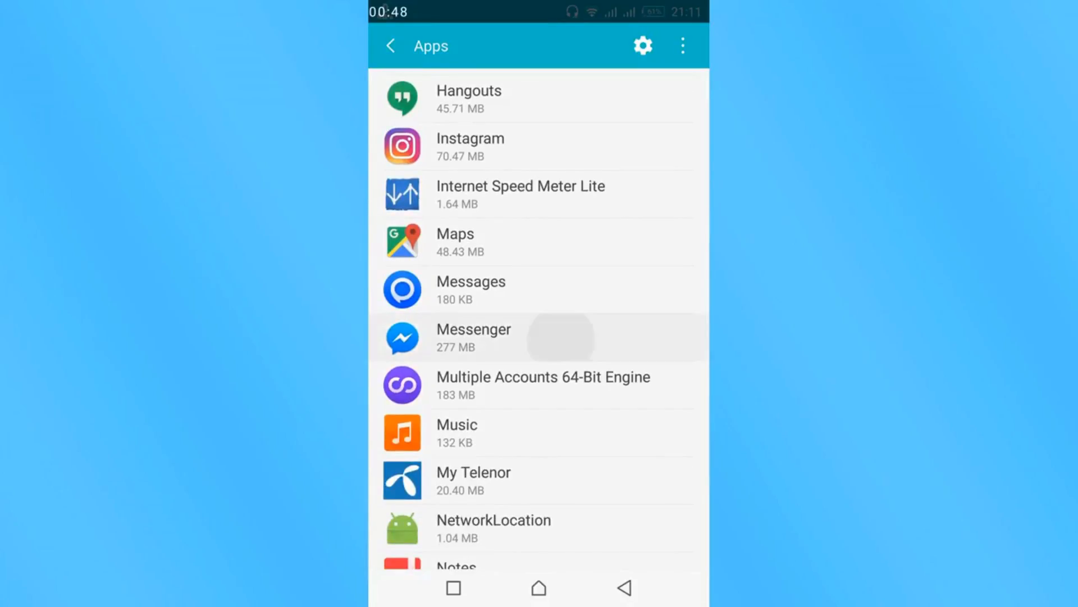
pyautogui.click(473, 337)
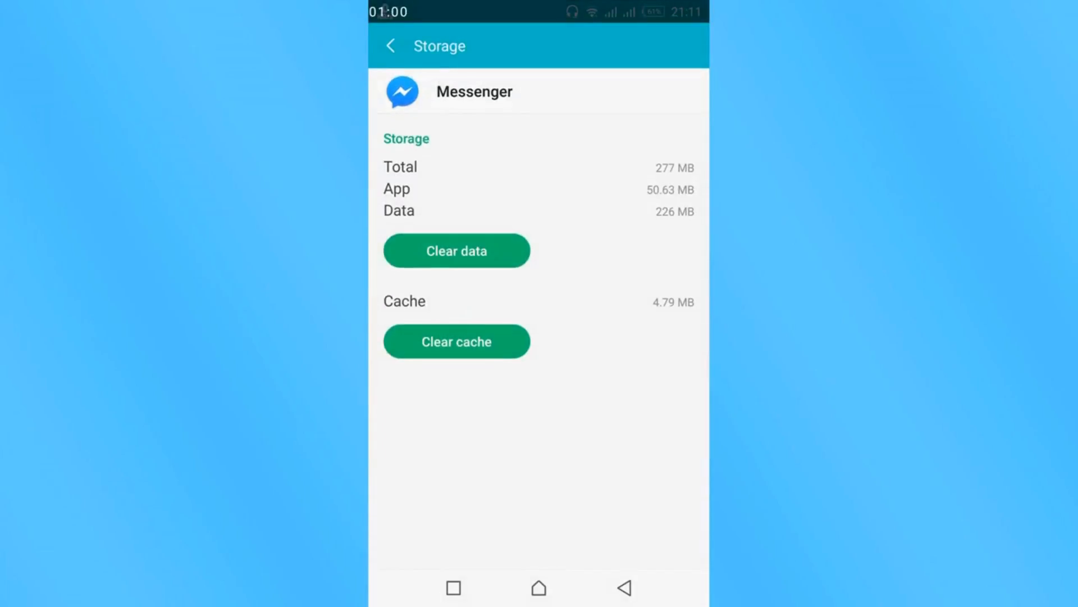
# Step: Clear Messenger's 226 MB of app data
pyautogui.click(456, 250)
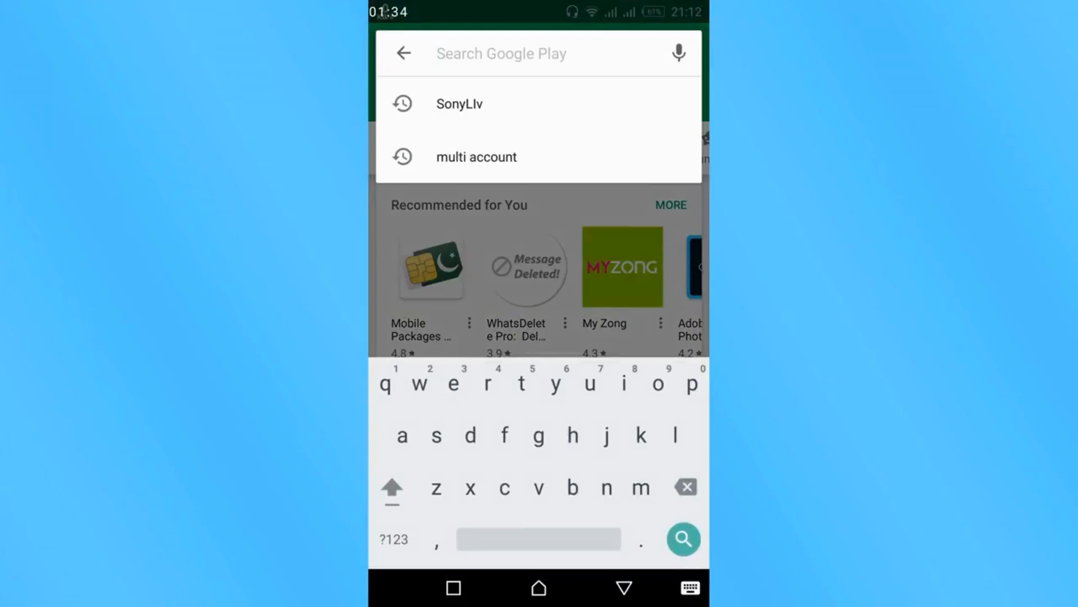
# Step: Search Play Store for 'messenger' and open Facebook Messenger's app page
pyautogui.write('mess')
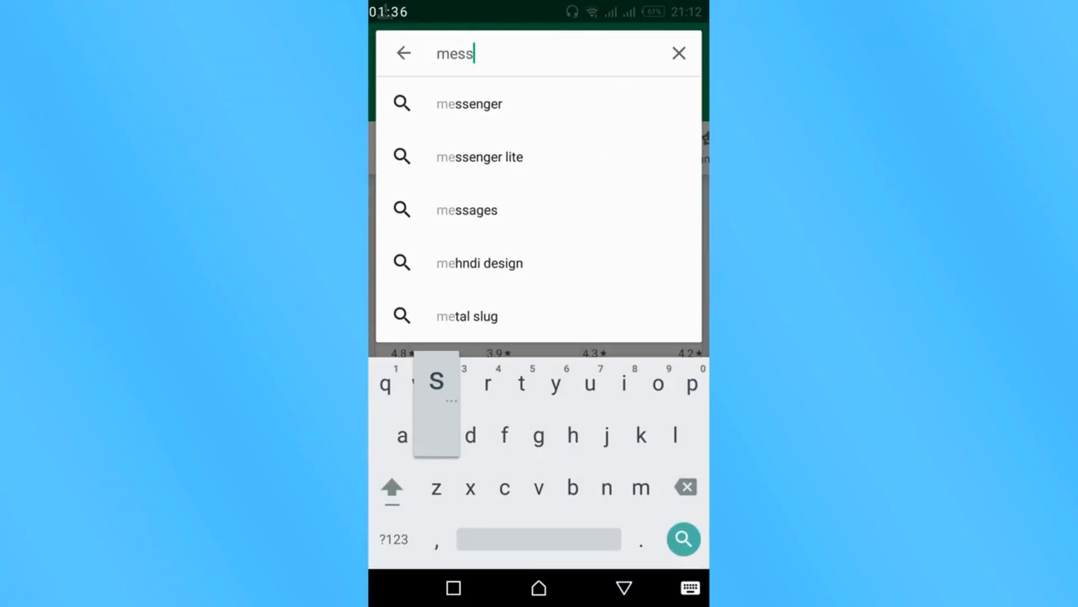
pyautogui.click(469, 104)
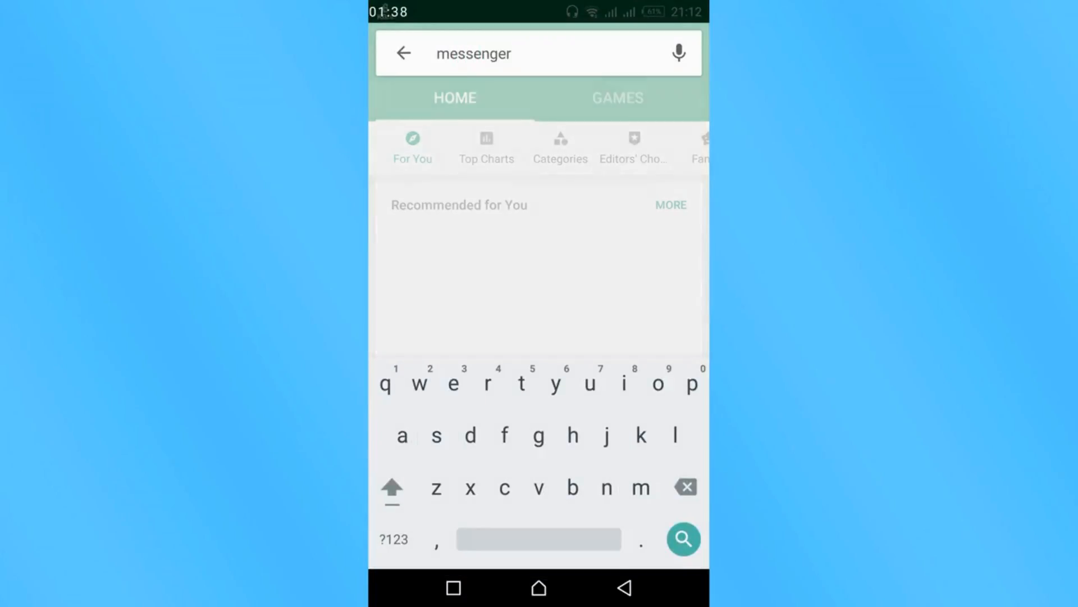
pyautogui.click(683, 539)
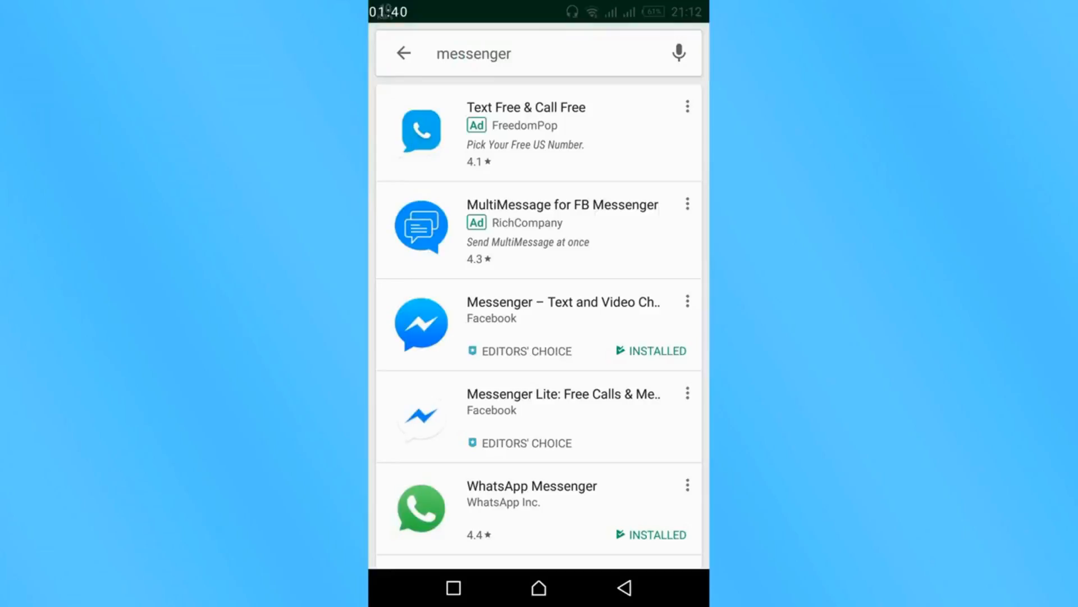
pyautogui.click(539, 324)
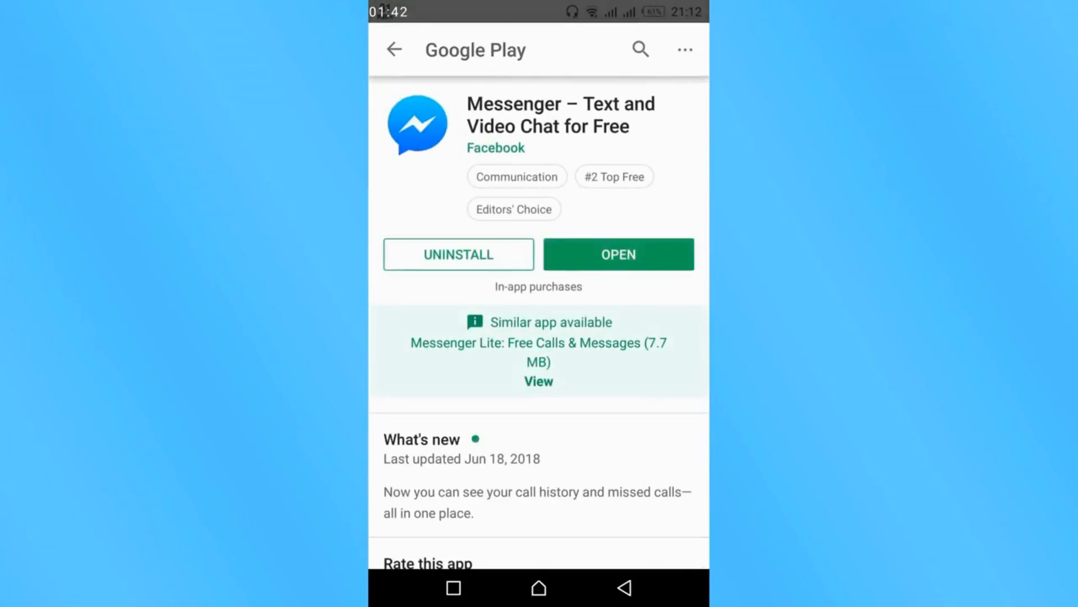